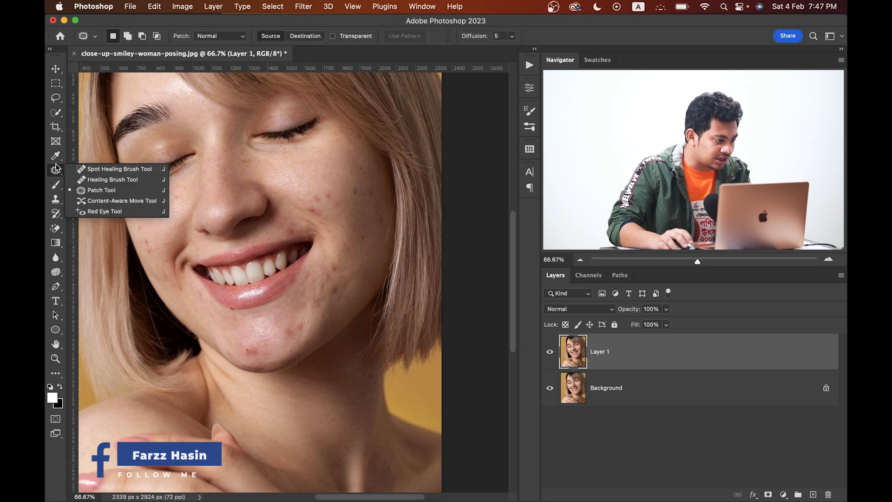
Switch to the Patch Tool to remove blemishes on the cheeks and chin of Layer 1
{"action": "left_click", "coordinate": [101, 190]}
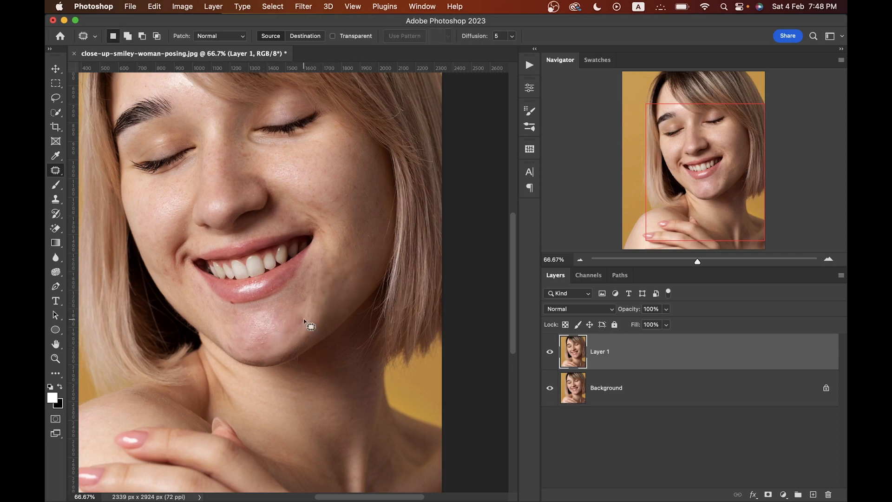
{"action": "mouse_move", "coordinate": [273, 164]}
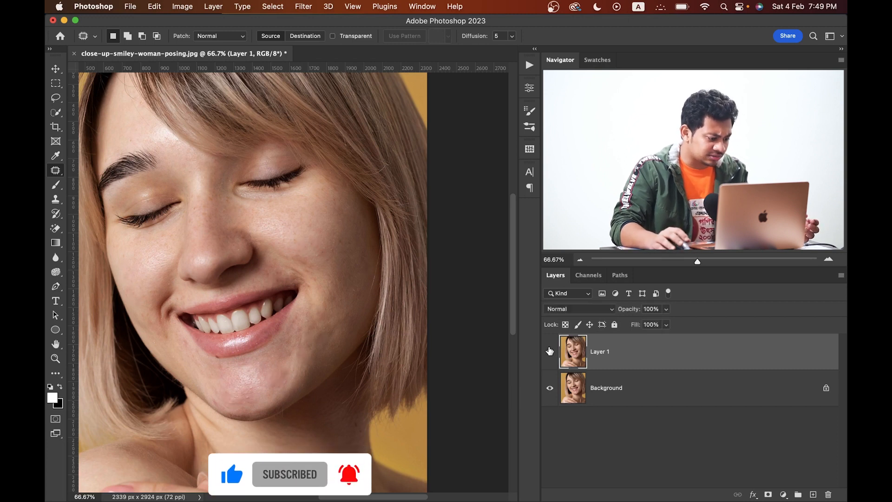
Toggle Layer 1 against the original, then rename the duplicated layers Texture and Color
{"action": "left_click", "coordinate": [550, 351]}
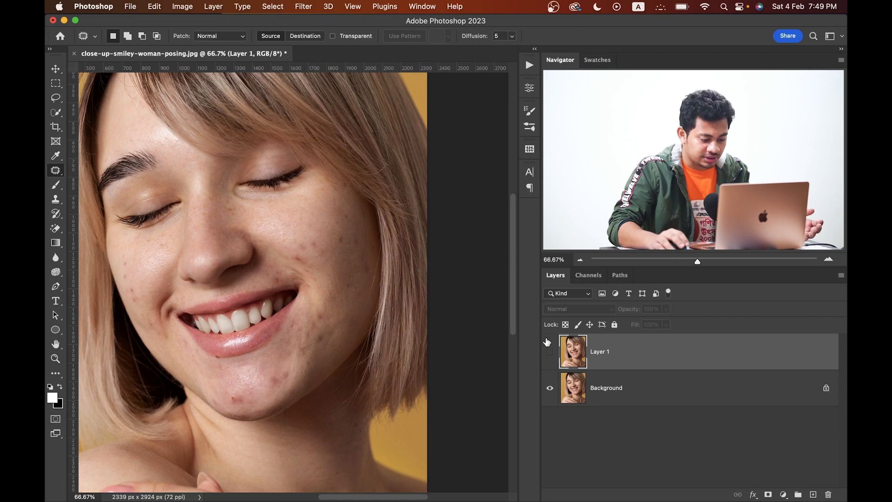
{"action": "left_click", "coordinate": [549, 352]}
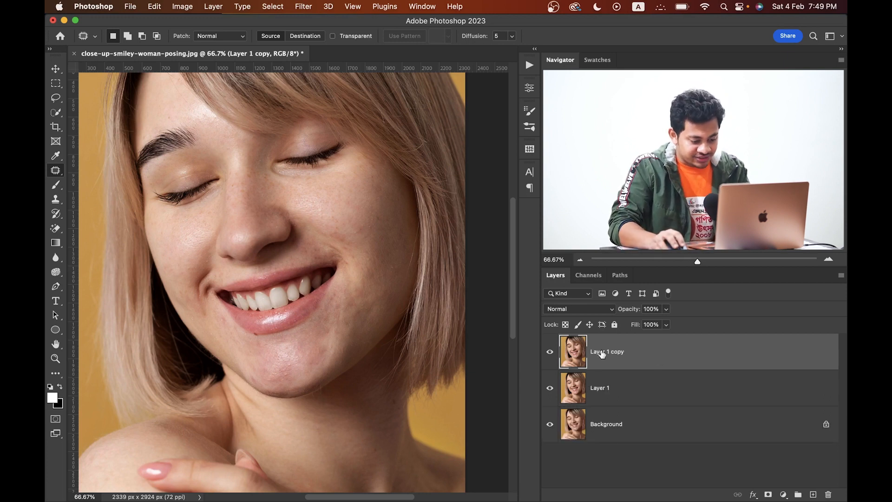
{"action": "double_click", "coordinate": [607, 351]}
{"action": "type", "text": "Texture"}
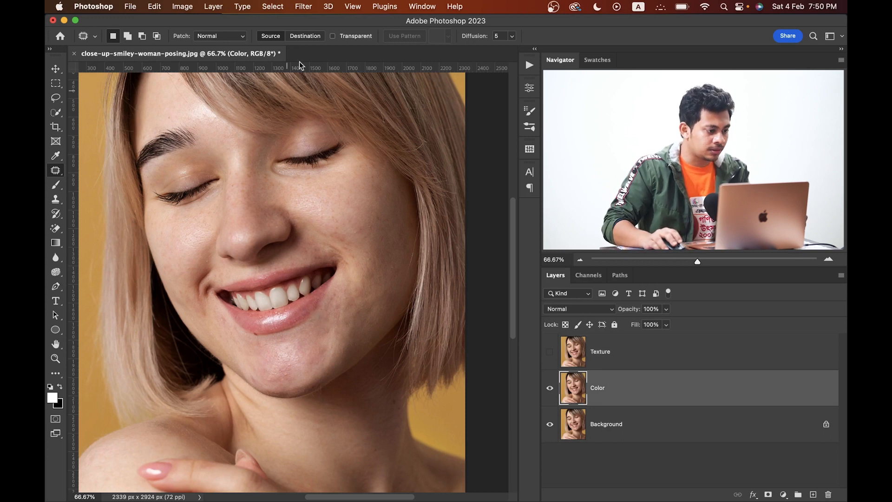
Apply a Dust & Scratches filter with a 10-pixel radius to the Color layer
{"action": "left_click", "coordinate": [303, 6]}
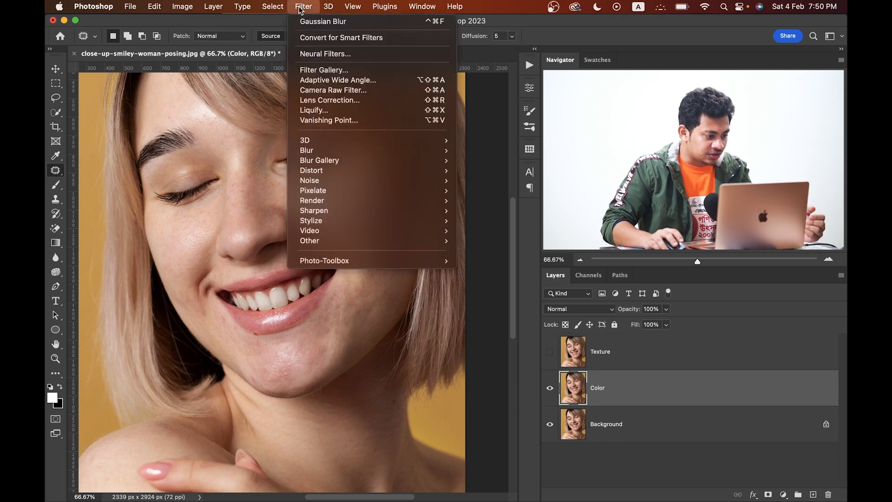
{"action": "mouse_move", "coordinate": [369, 182]}
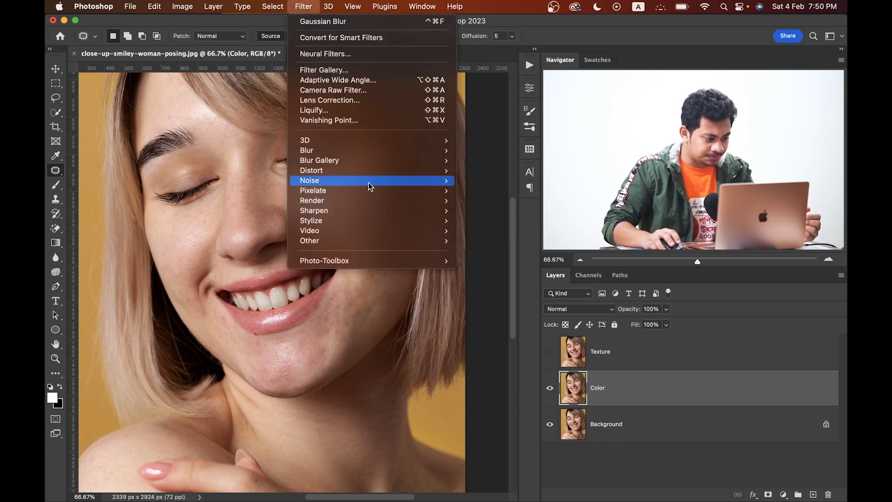
{"action": "mouse_move", "coordinate": [370, 183]}
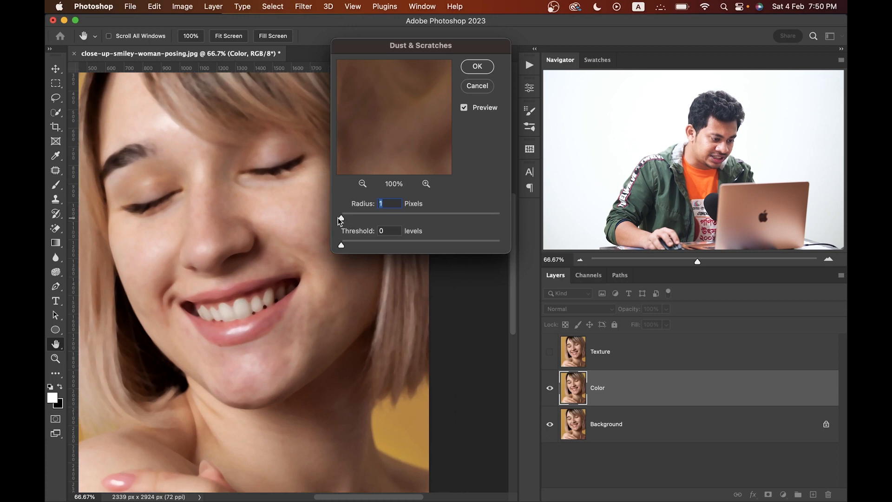
{"action": "left_click_drag", "start_coordinate": [342, 214], "coordinate": [375, 214]}
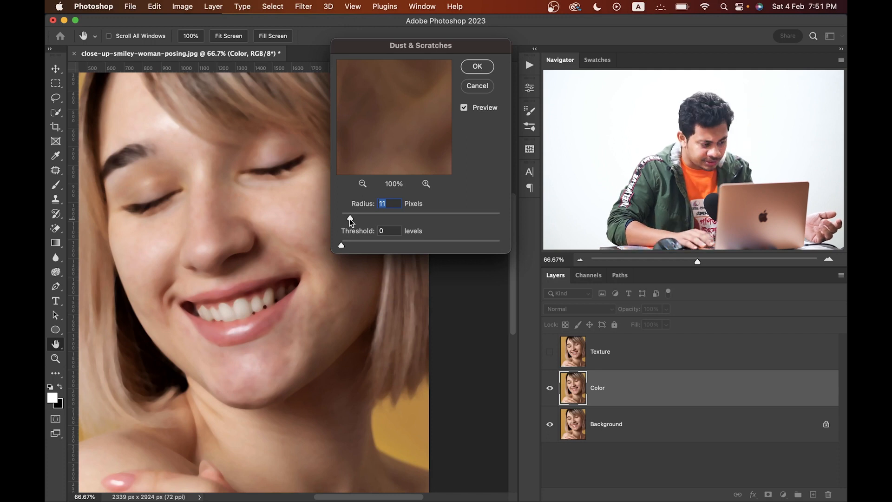
{"action": "left_click", "coordinate": [341, 220]}
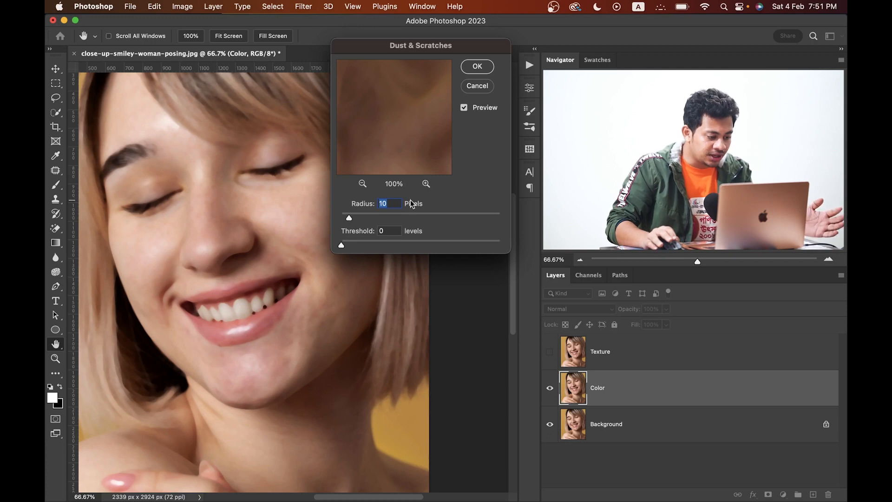
{"action": "mouse_move", "coordinate": [425, 230]}
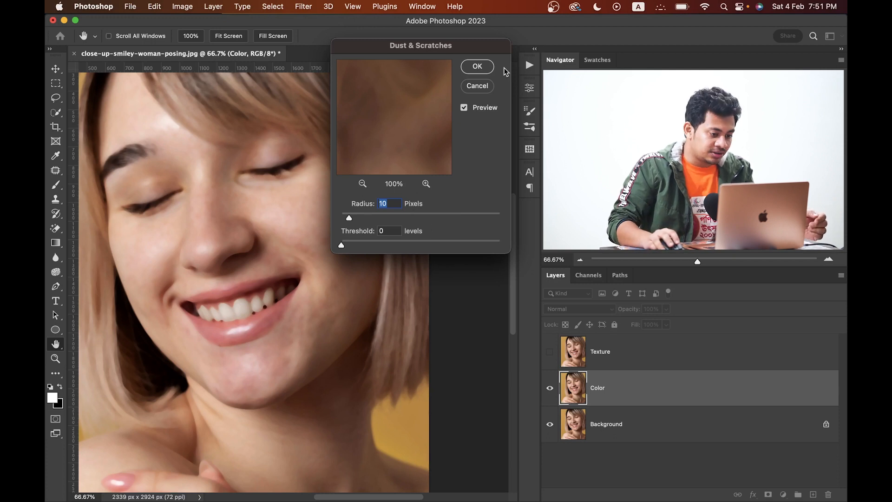
{"action": "left_click", "coordinate": [476, 66]}
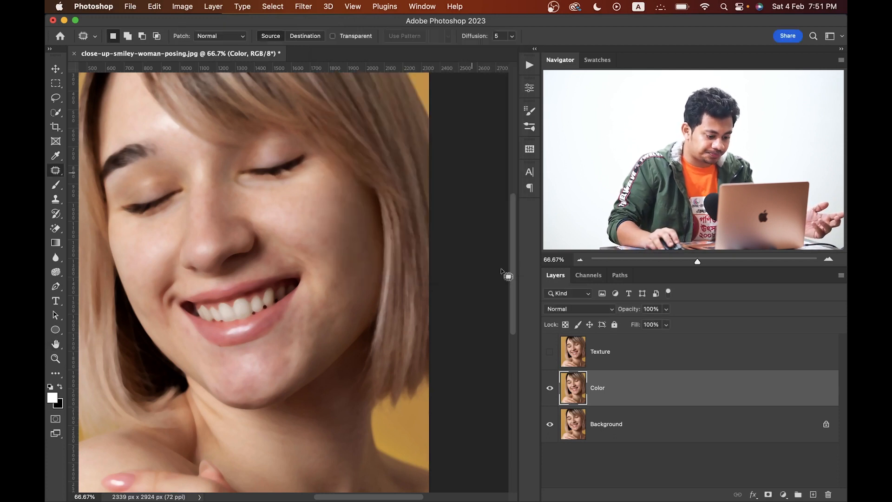
Show the Texture layer and bring up Apply Image from the Image menu
{"action": "left_click", "coordinate": [549, 351]}
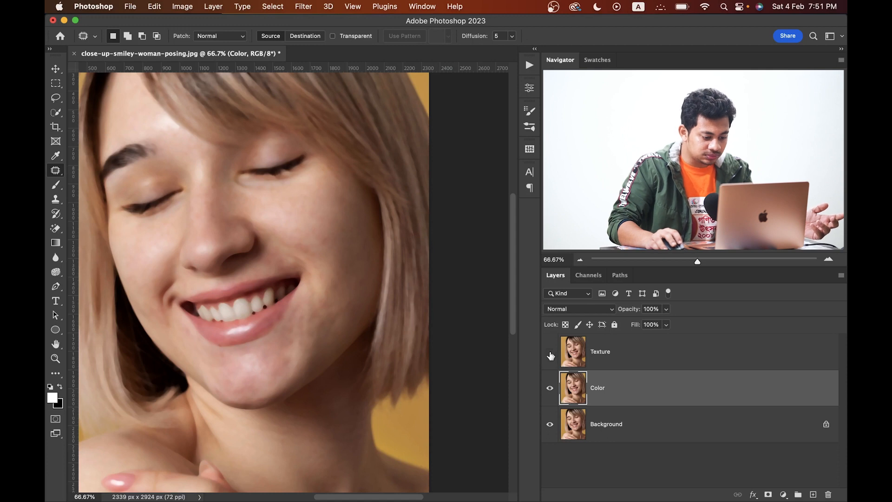
{"action": "left_click", "coordinate": [550, 351]}
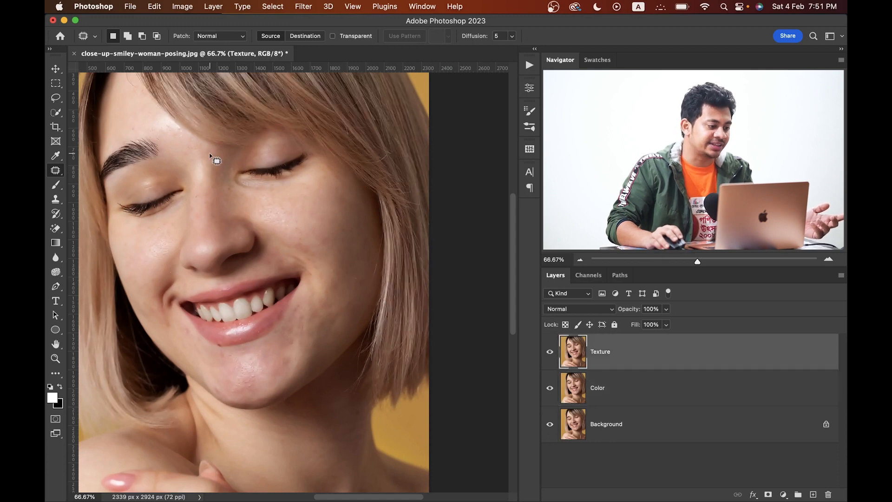
{"action": "left_click", "coordinate": [303, 7]}
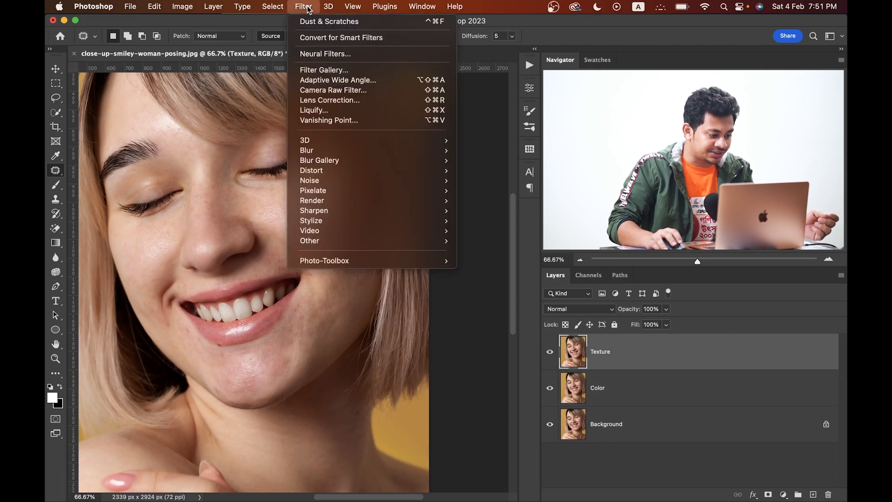
{"action": "left_click", "coordinate": [182, 7]}
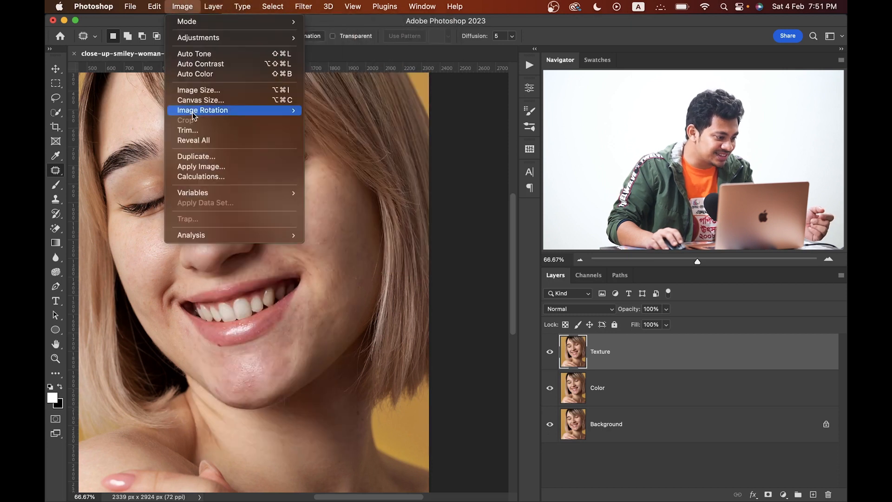
{"action": "mouse_move", "coordinate": [200, 166]}
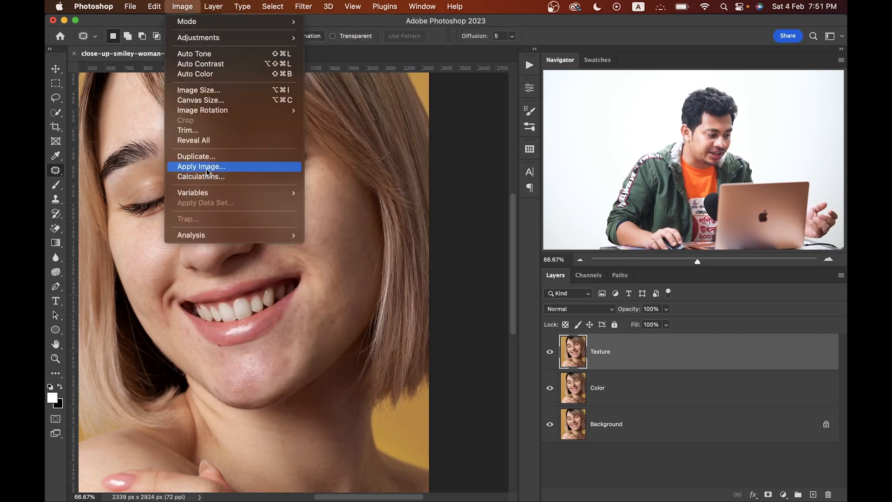
{"action": "left_click", "coordinate": [201, 166]}
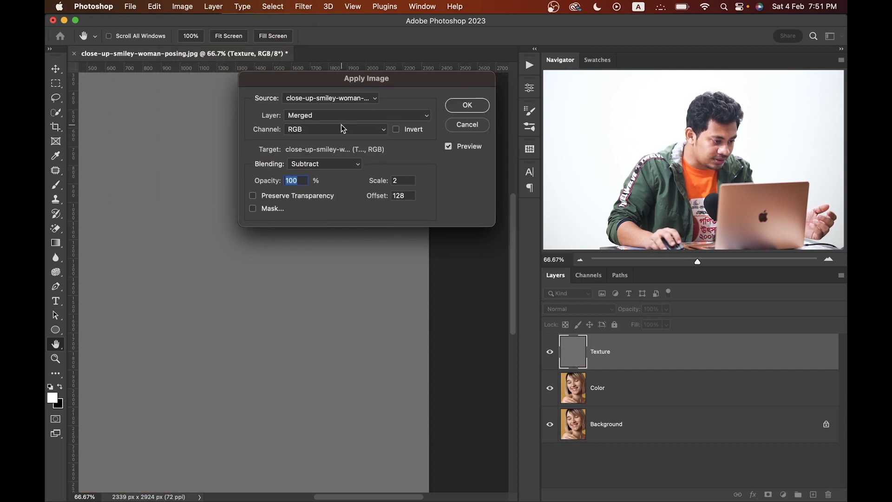
Set the Apply Image source to the Color layer with Subtract blending
{"action": "left_click", "coordinate": [357, 116]}
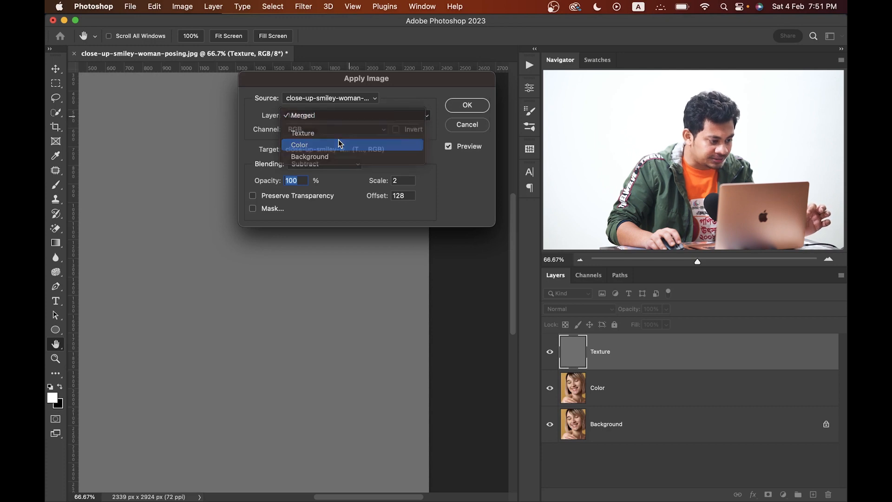
{"action": "left_click", "coordinate": [327, 163]}
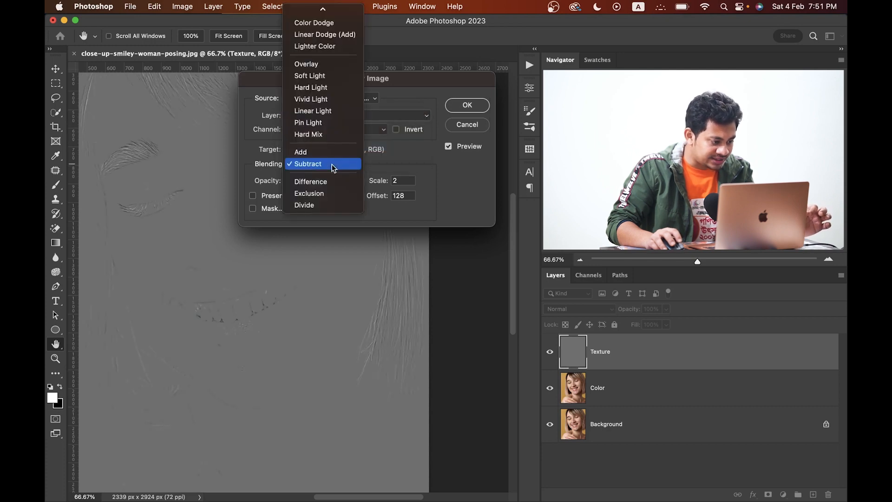
{"action": "left_click", "coordinate": [307, 164]}
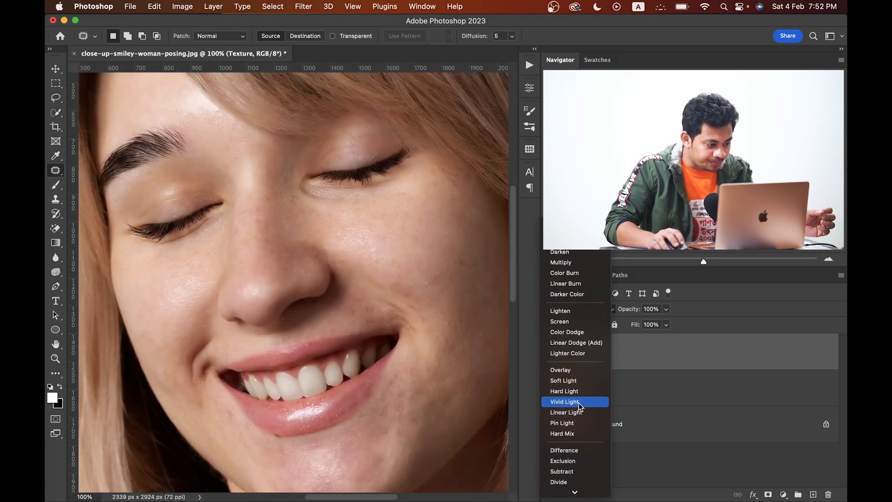
{"action": "mouse_move", "coordinate": [574, 412]}
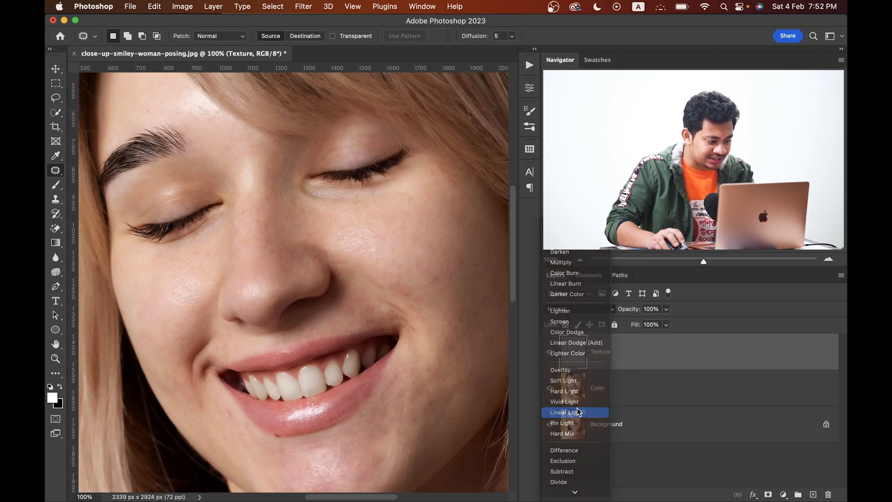
Set the Texture layer to Linear Light, then select the Color layer
{"action": "left_click", "coordinate": [568, 411]}
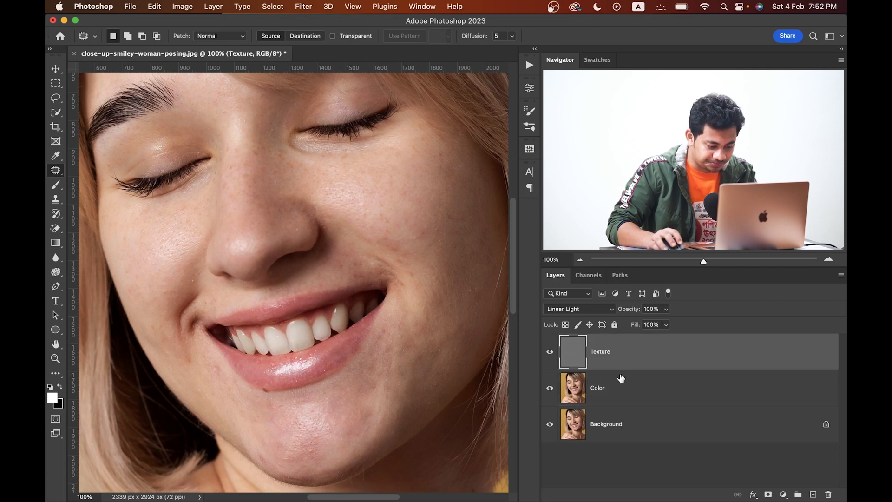
{"action": "left_click", "coordinate": [597, 387]}
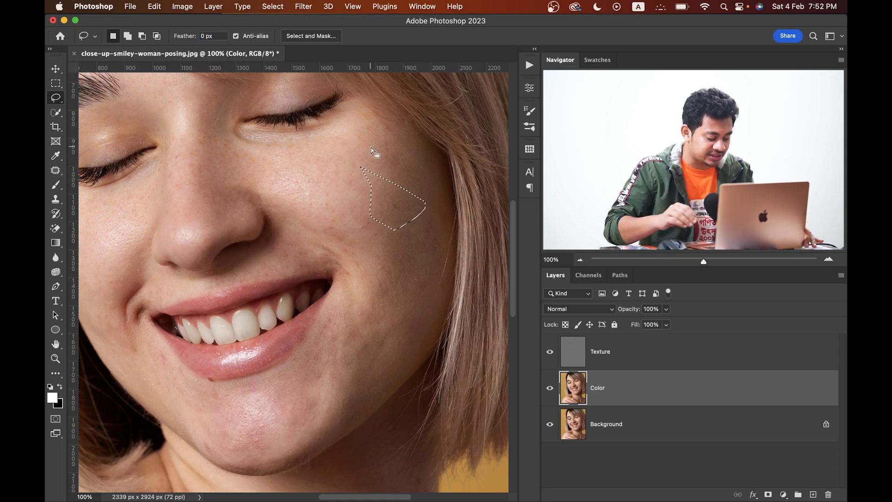
Preview the hard-edged cheek selection in Quick Mask mode and return to normal editing
{"action": "left_click", "coordinate": [55, 419]}
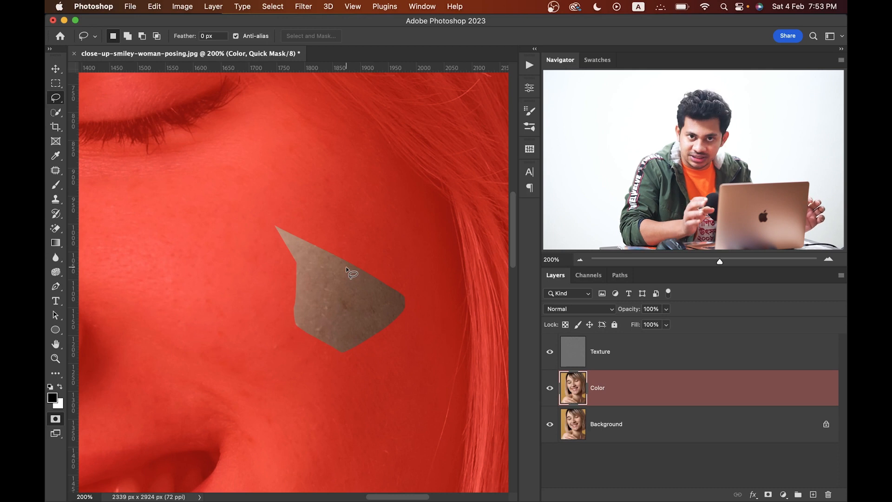
{"action": "left_click", "coordinate": [55, 419]}
{"action": "type", "text": "10"}
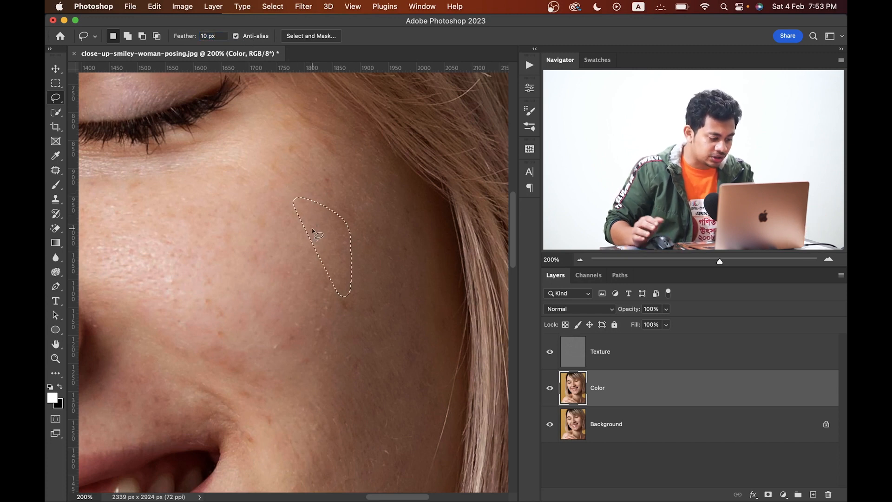
Check the 10 px feathered test selection as a Quick Mask overlay, then leave the preview
{"action": "left_click", "coordinate": [55, 418]}
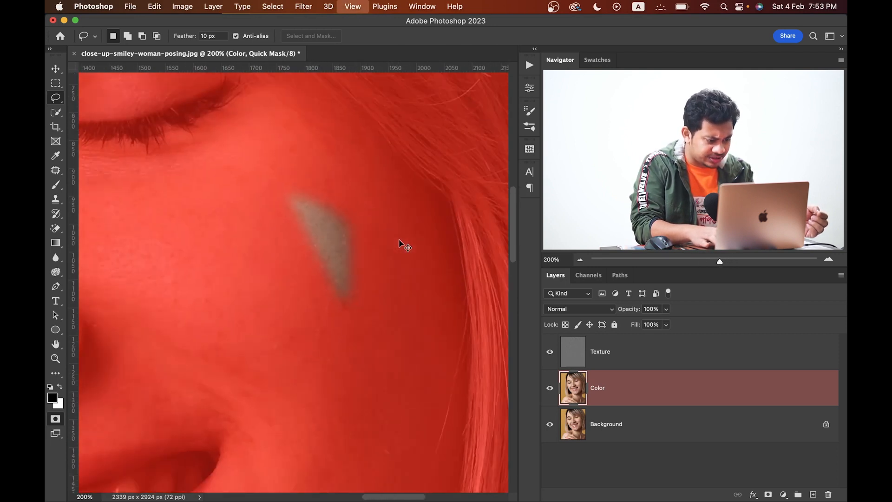
{"action": "left_click", "coordinate": [55, 419]}
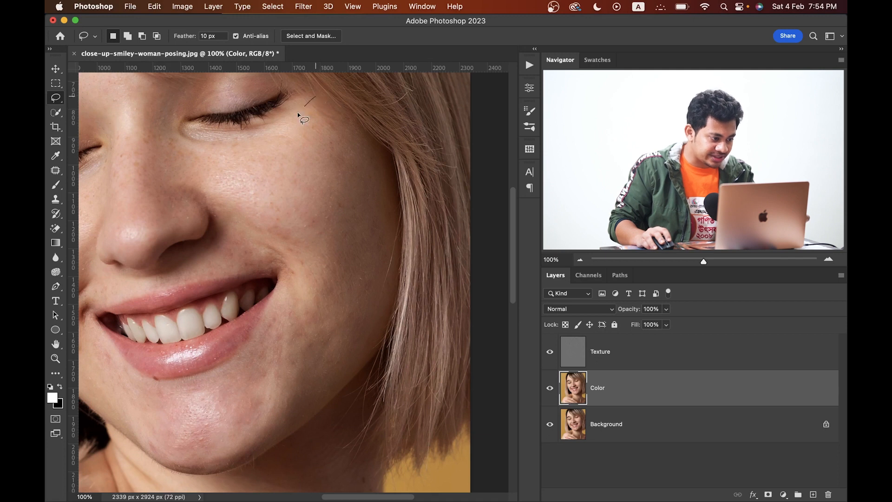
Lasso the cheek from below the eye down to the jawline as a feathered selection
{"action": "left_click_drag", "start_coordinate": [305, 103], "coordinate": [214, 205]}
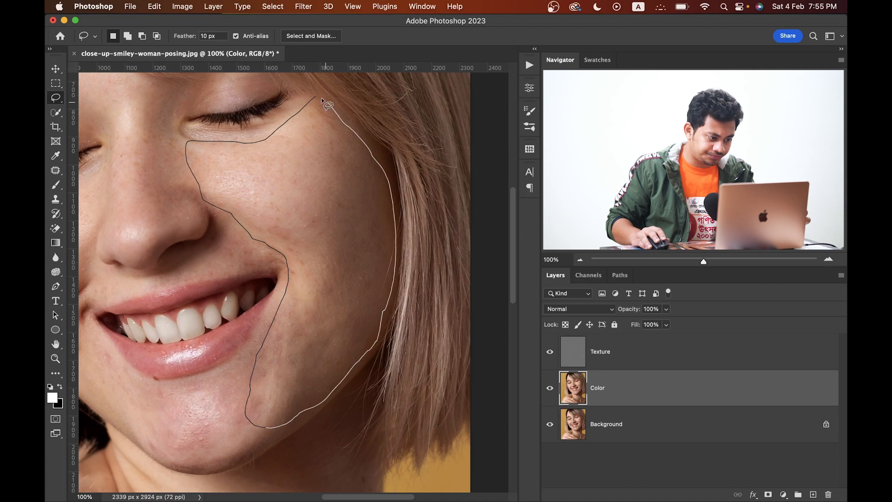
{"action": "left_click", "coordinate": [323, 105]}
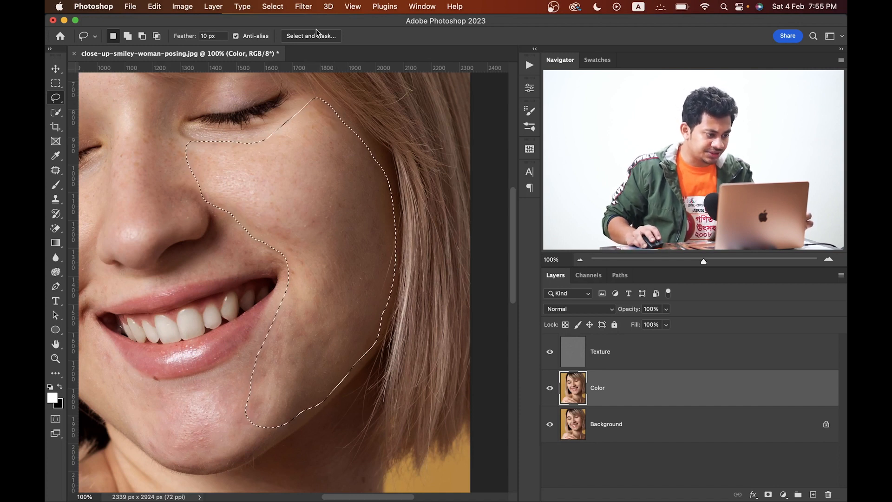
{"action": "left_click", "coordinate": [303, 6]}
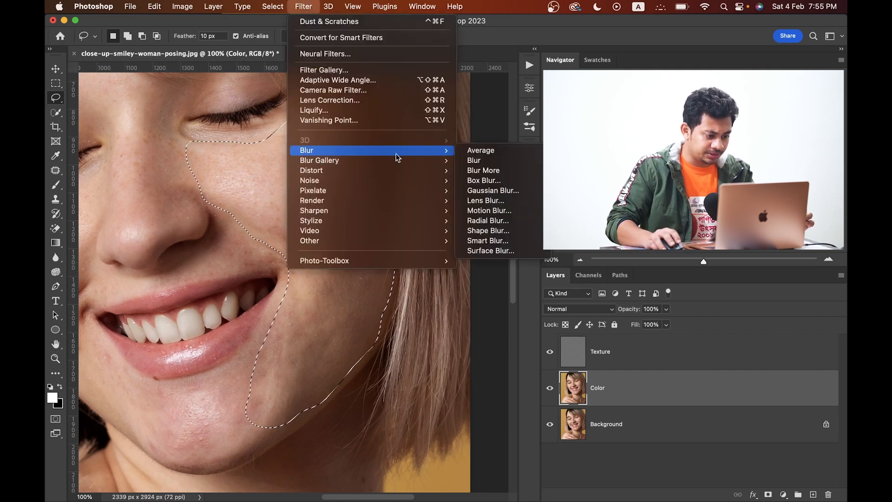
{"action": "mouse_move", "coordinate": [493, 189]}
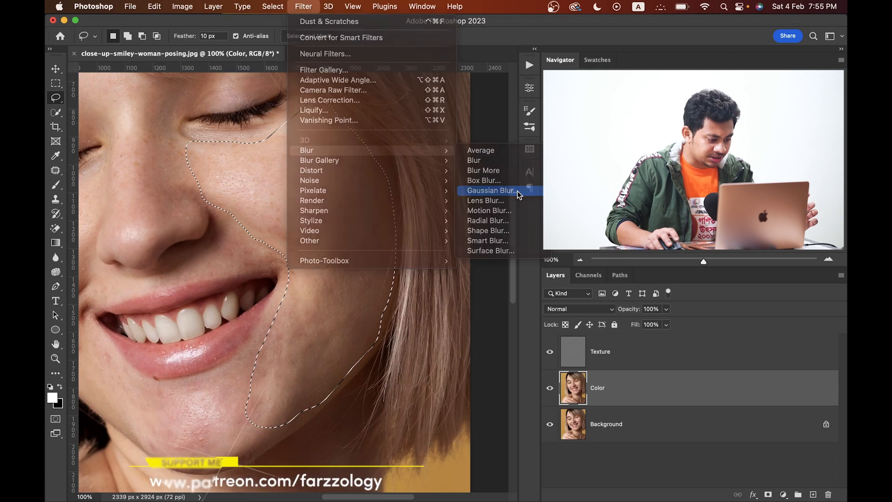
Apply a 30-pixel Gaussian Blur to the selected cheek on the Color layer
{"action": "left_click", "coordinate": [491, 189]}
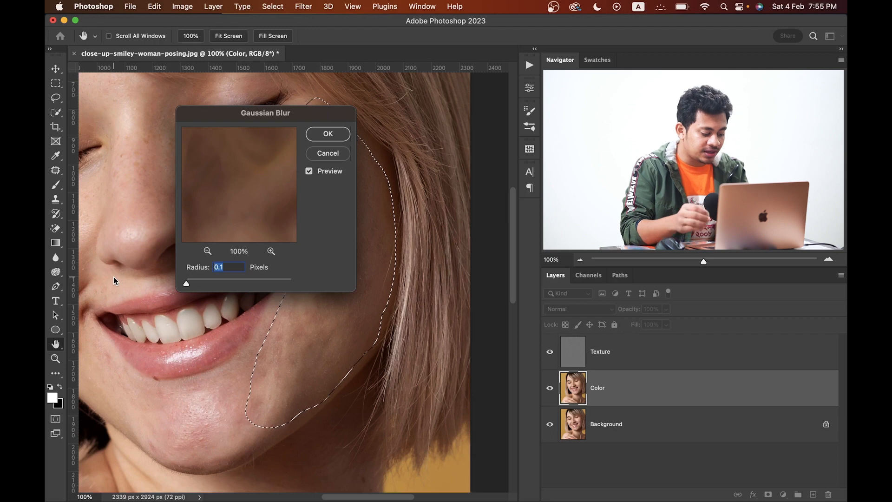
{"action": "type", "text": "30"}
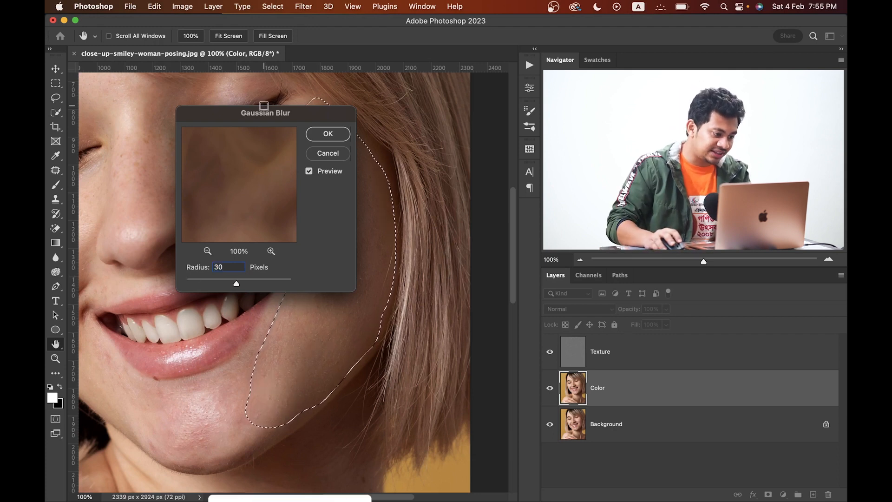
{"action": "left_click_drag", "start_coordinate": [266, 112], "coordinate": [154, 107]}
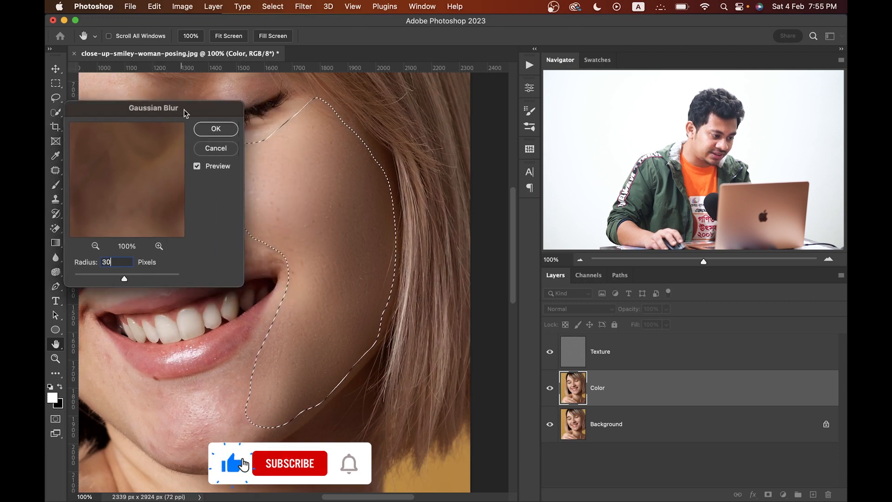
{"action": "left_click", "coordinate": [214, 128]}
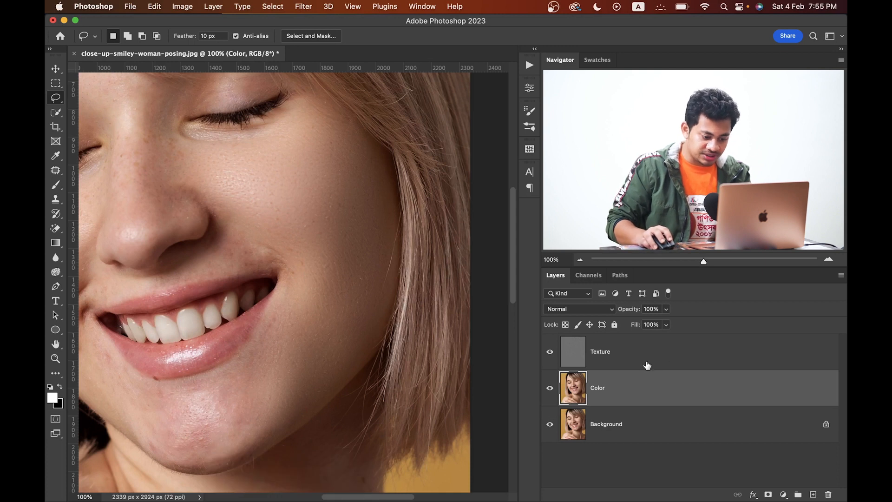
Group the Texture and Color layers into Group 1 and toggle it to compare with the original
{"action": "left_click", "coordinate": [579, 308]}
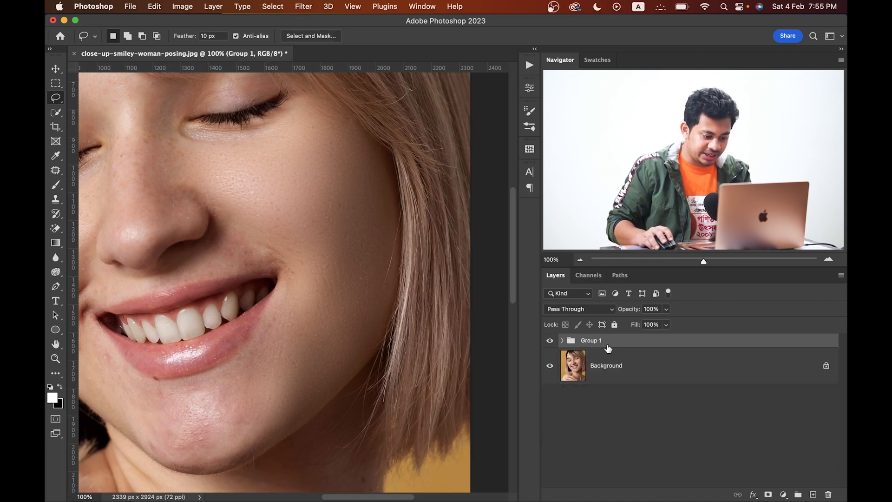
{"action": "left_click", "coordinate": [549, 340]}
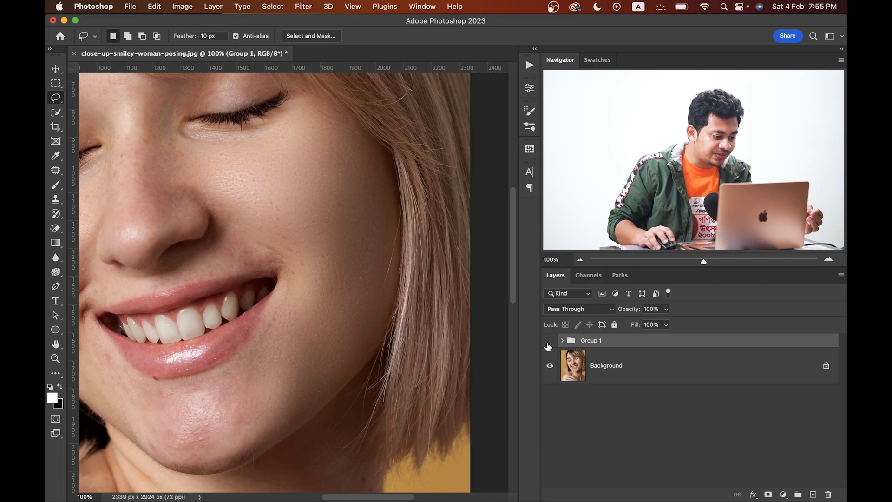
{"action": "left_click", "coordinate": [549, 341]}
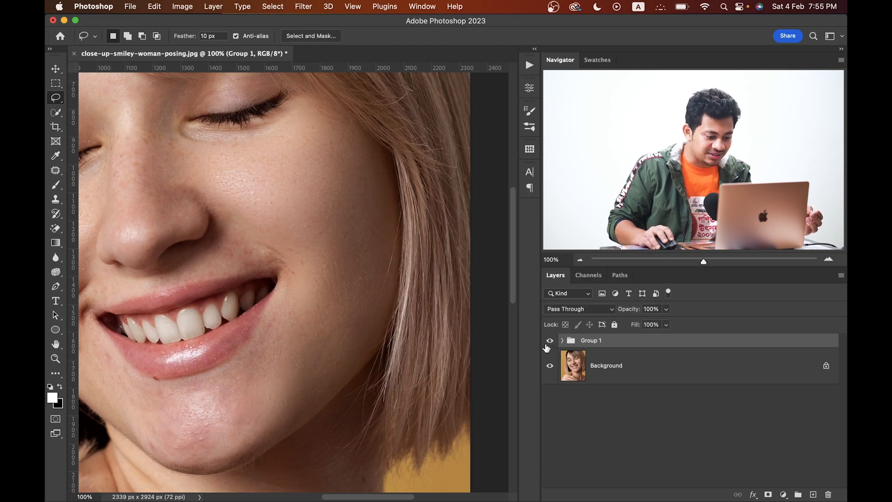
{"action": "left_click", "coordinate": [562, 340]}
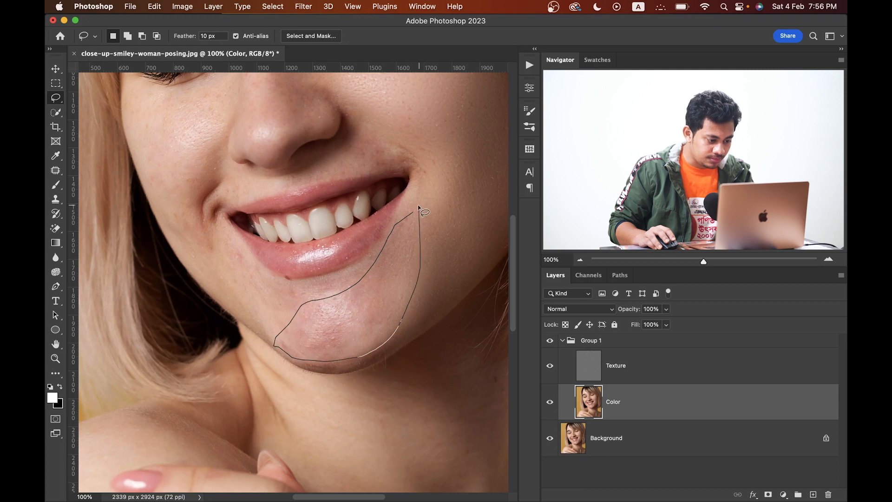
Complete the chin lasso, repeat the Gaussian blur, and pan the upper face back into view
{"action": "left_click", "coordinate": [303, 6]}
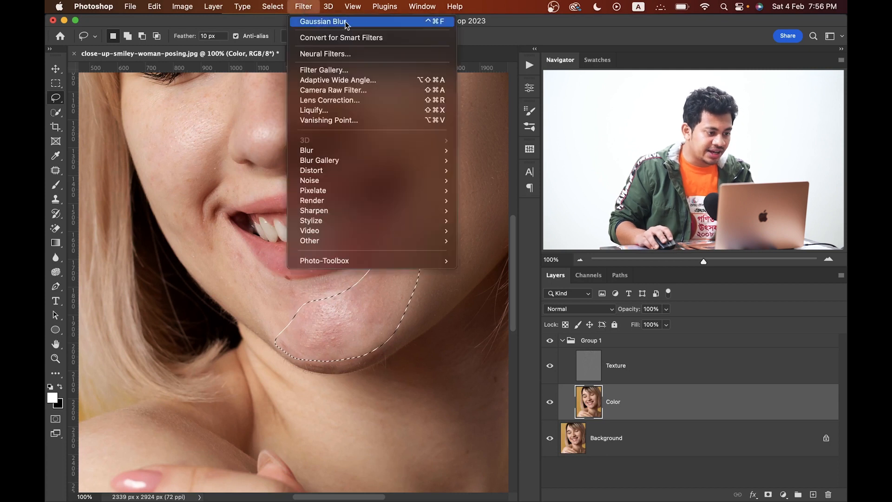
{"action": "mouse_move", "coordinate": [424, 26]}
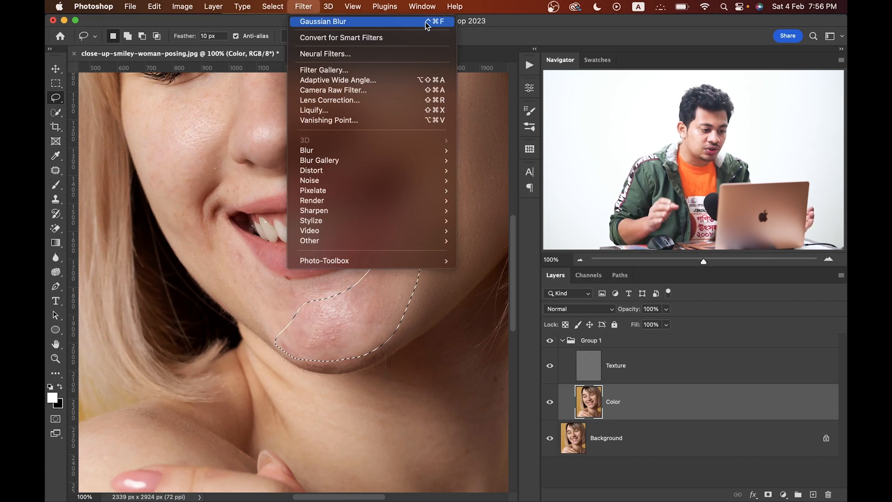
{"action": "mouse_move", "coordinate": [421, 26]}
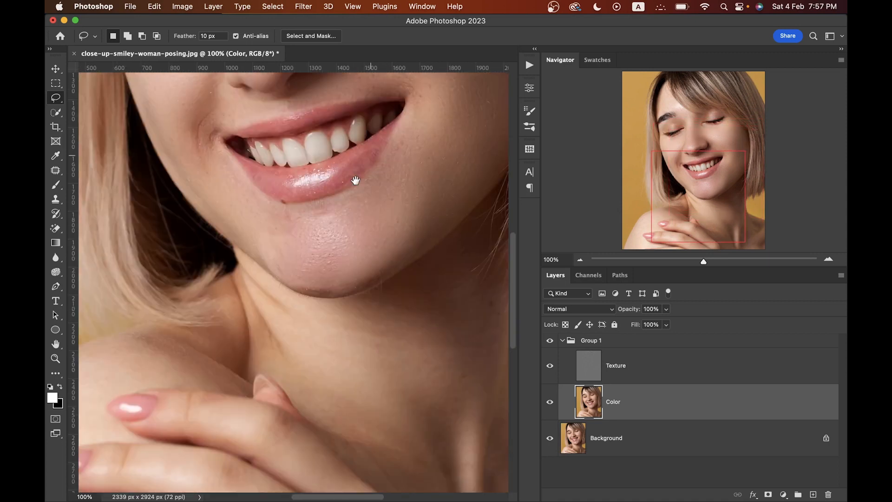
{"action": "left_click_drag", "start_coordinate": [355, 181], "coordinate": [225, 156]}
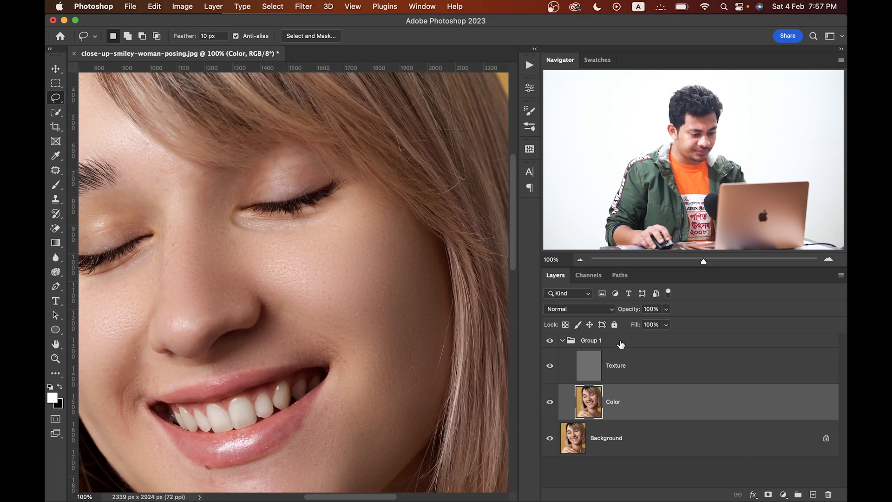
Set Group 1 to 71% opacity and toggle its visibility to compare with the original skin
{"action": "left_click", "coordinate": [592, 341]}
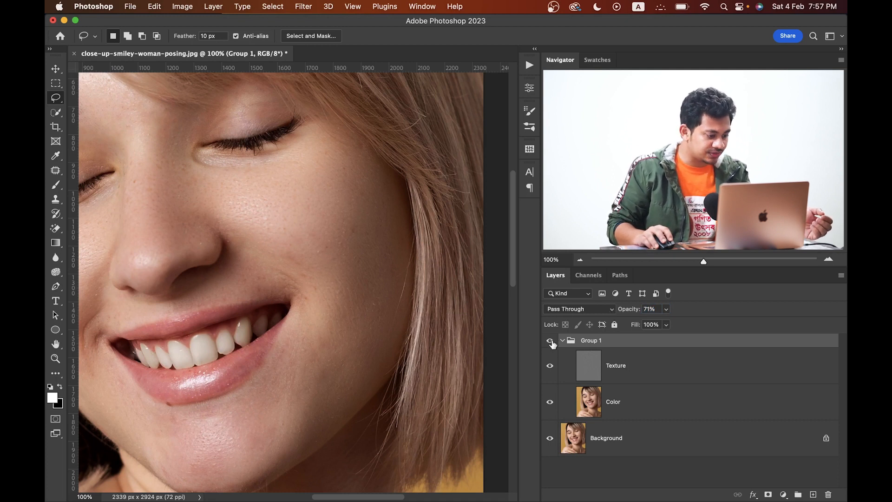
{"action": "left_click", "coordinate": [549, 340]}
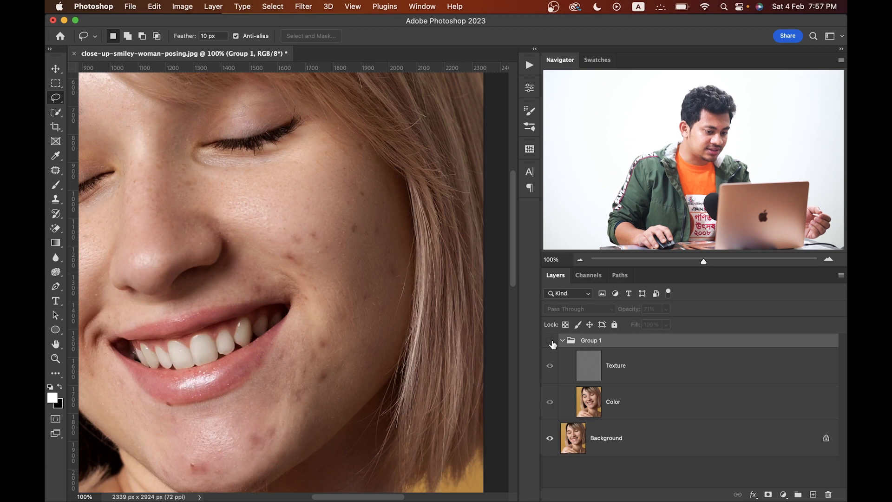
{"action": "left_click", "coordinate": [591, 340]}
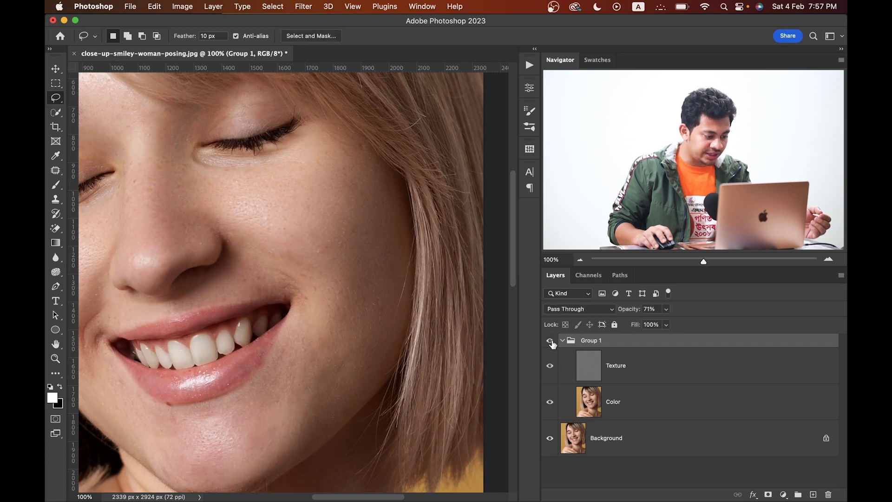